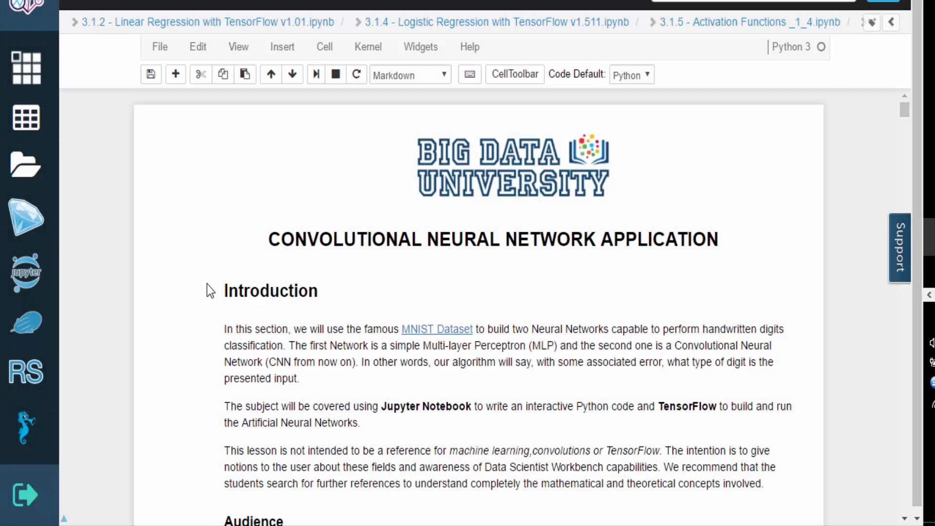
{"action": "mouse_move", "coordinate": [206, 399]}
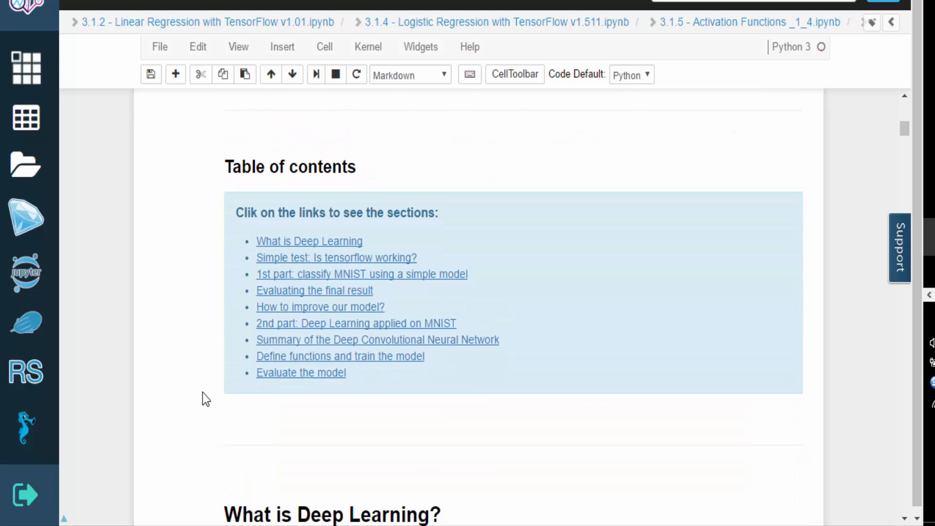
- Scroll down to the 'What is Deep Learning?' theory and its layered network diagram
{"action": "scroll", "scroll_direction": "down", "scroll_amount": 3}
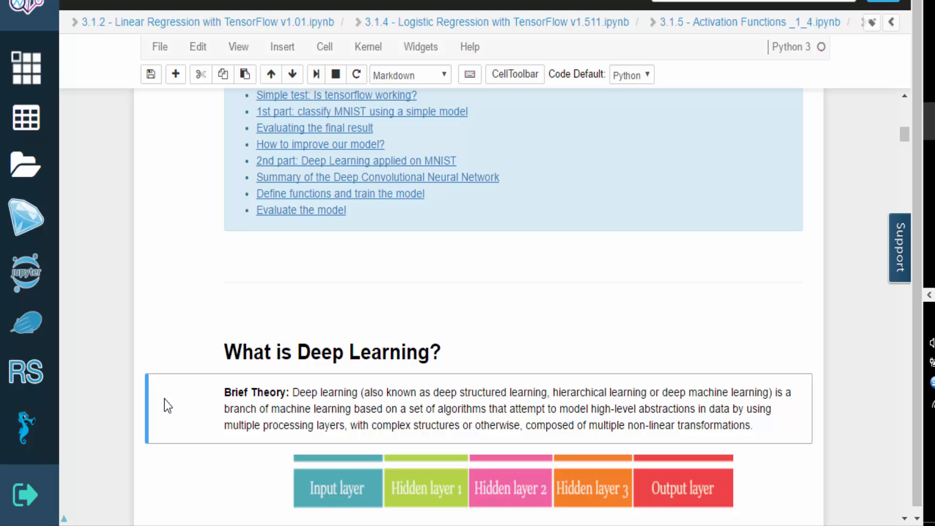
{"action": "scroll", "scroll_direction": "down", "scroll_amount": 3}
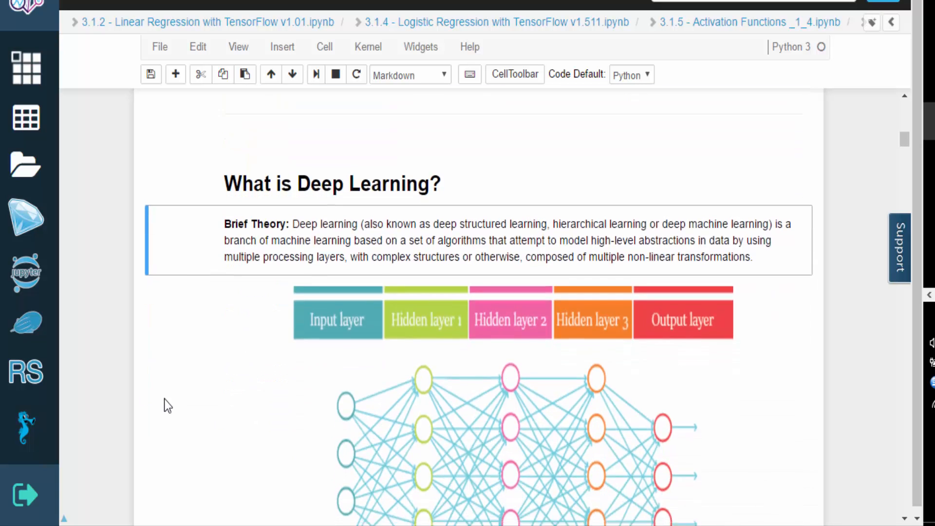
{"action": "scroll", "scroll_direction": "down", "scroll_amount": 3}
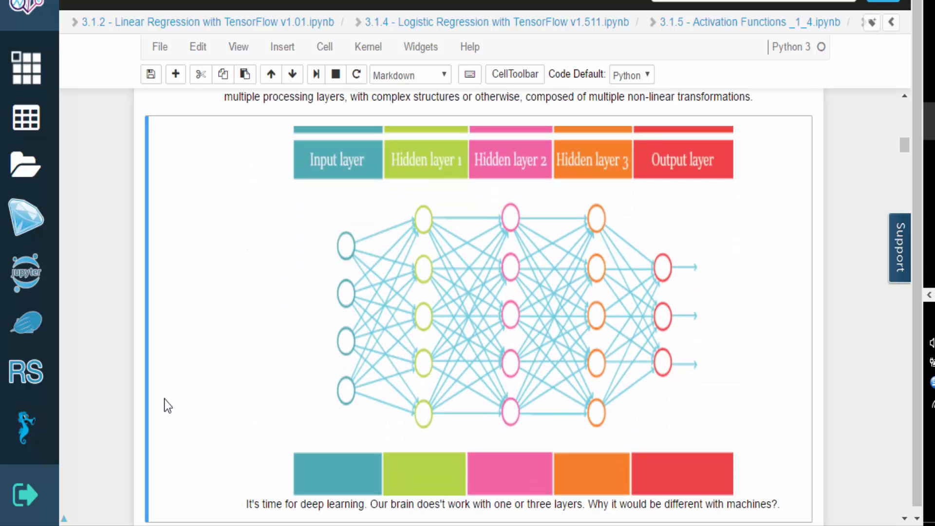
{"action": "mouse_move", "coordinate": [266, 343]}
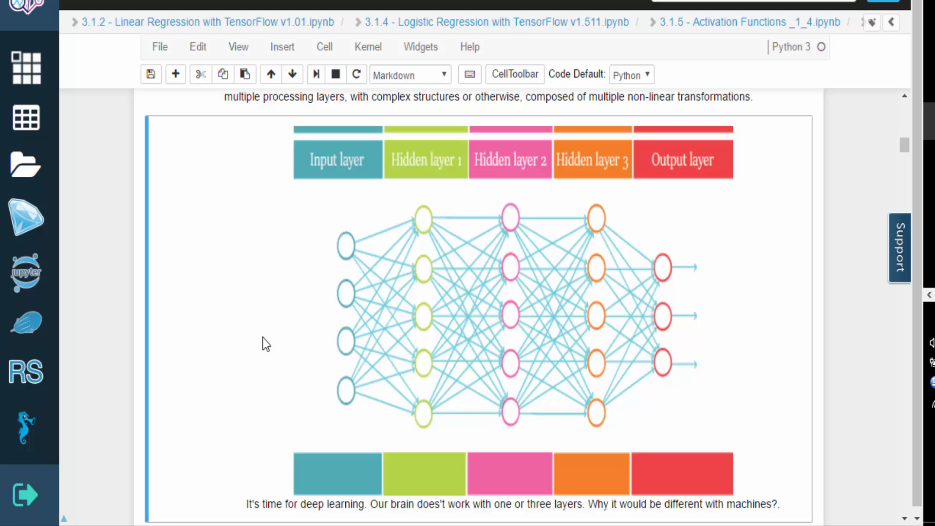
{"action": "mouse_move", "coordinate": [272, 273]}
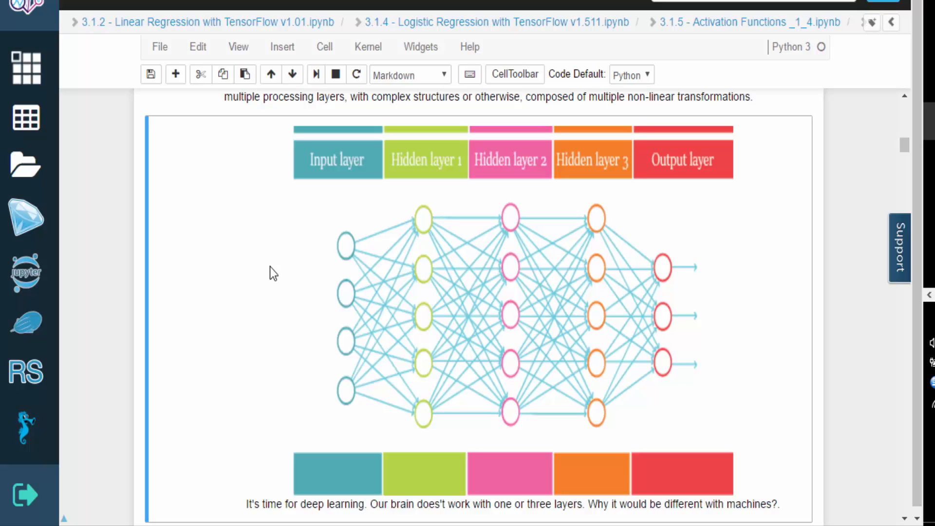
{"action": "mouse_move", "coordinate": [280, 261]}
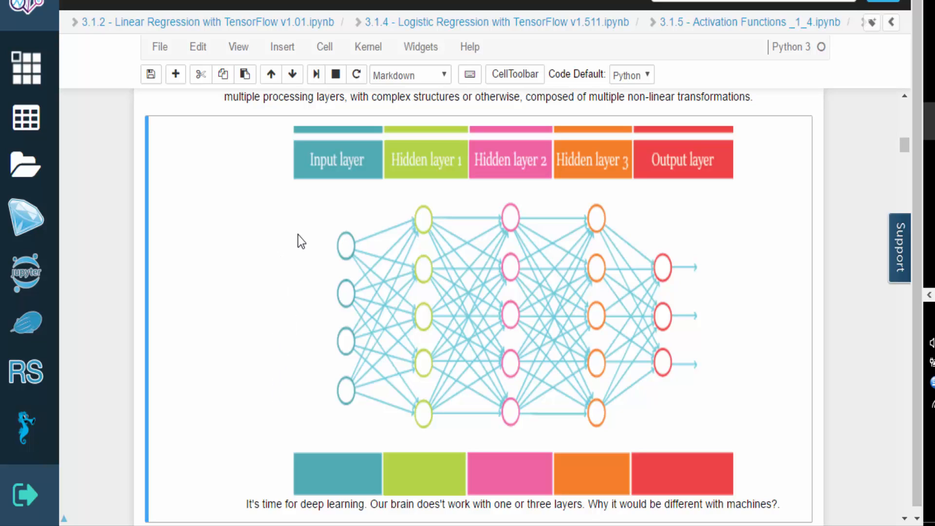
{"action": "mouse_move", "coordinate": [546, 185]}
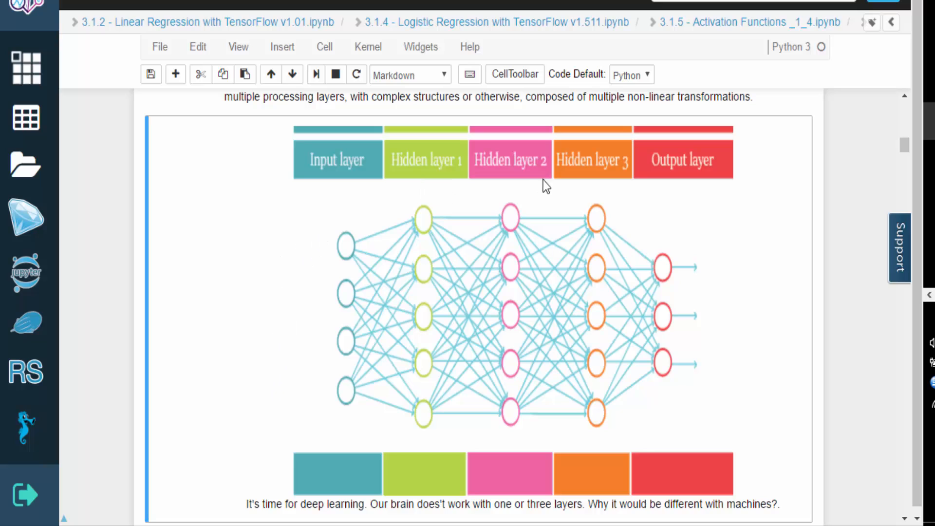
{"action": "mouse_move", "coordinate": [792, 390]}
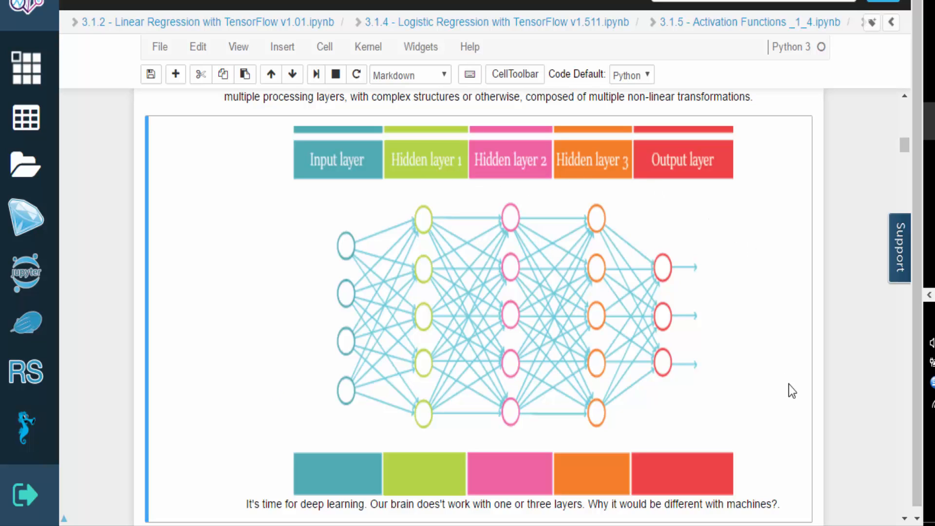
{"action": "mouse_move", "coordinate": [805, 519]}
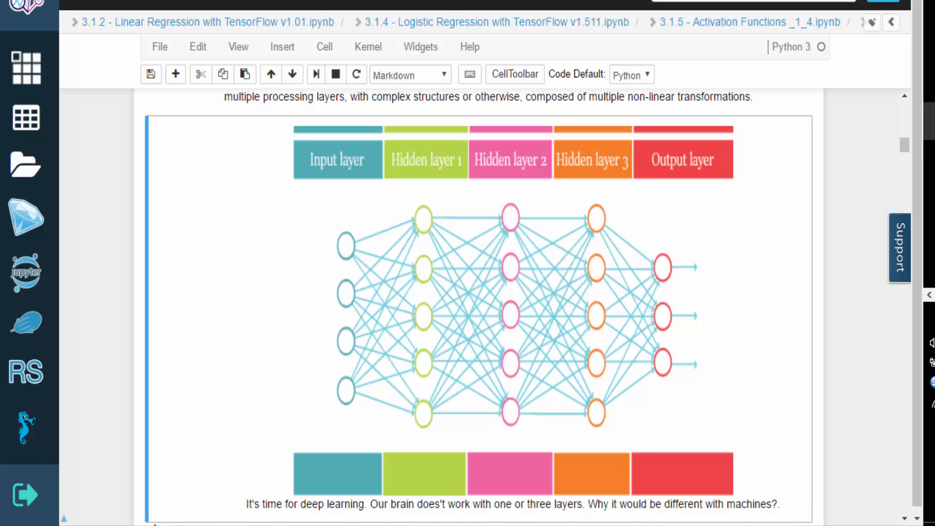
{"action": "mouse_move", "coordinate": [132, 498]}
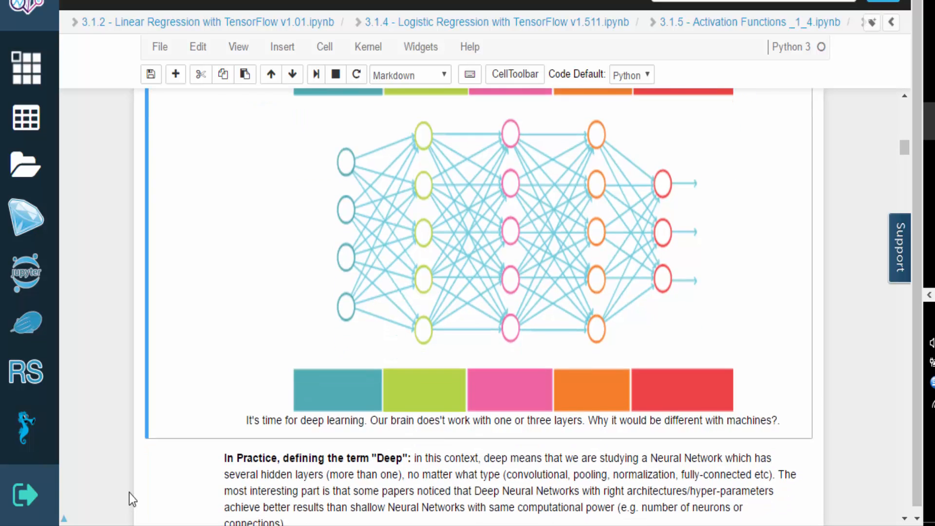
- Scroll past the 'Deep' and 'Learning' definitions to the '1st part: classify MNIST' heading
{"action": "scroll", "scroll_direction": "down", "scroll_amount": 3}
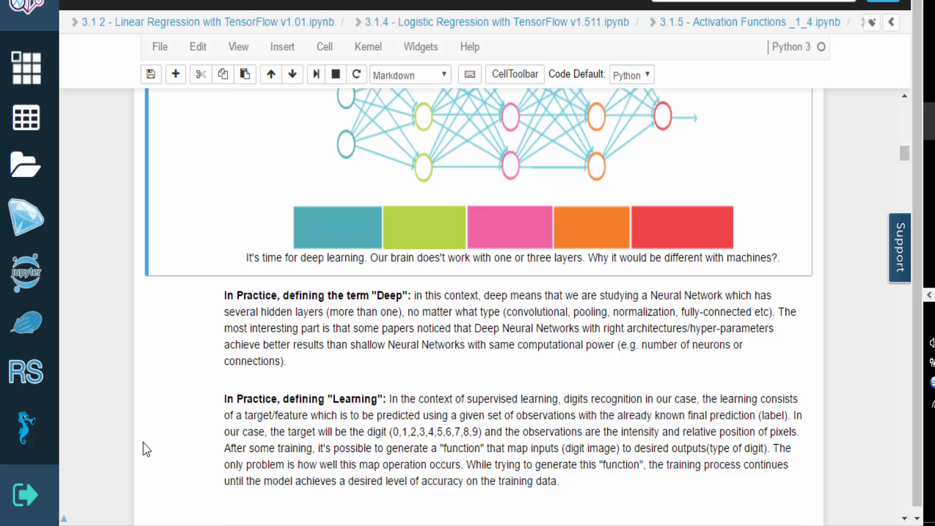
{"action": "scroll", "scroll_direction": "down", "scroll_amount": 3}
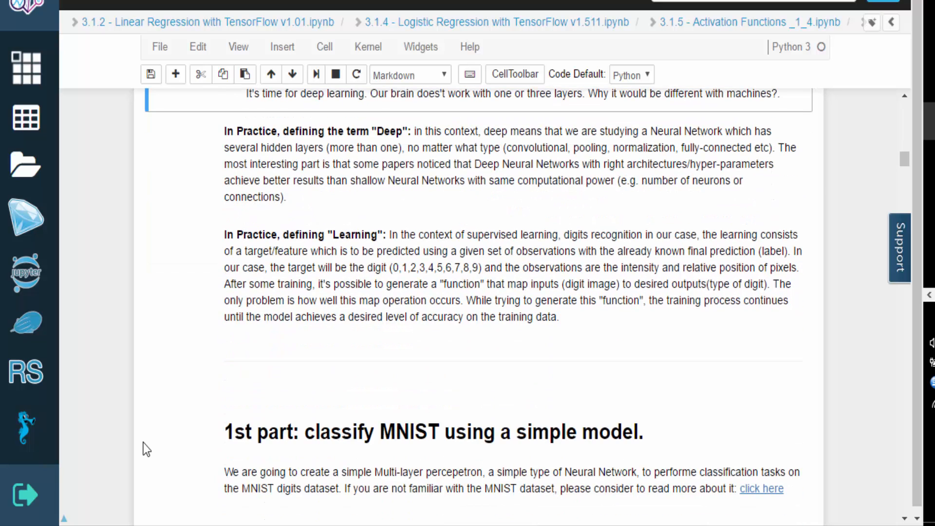
- Scroll through 'What is MNIST?' to the TensorFlow import cell and One-hot explanation
{"action": "scroll", "scroll_direction": "down", "scroll_amount": 3}
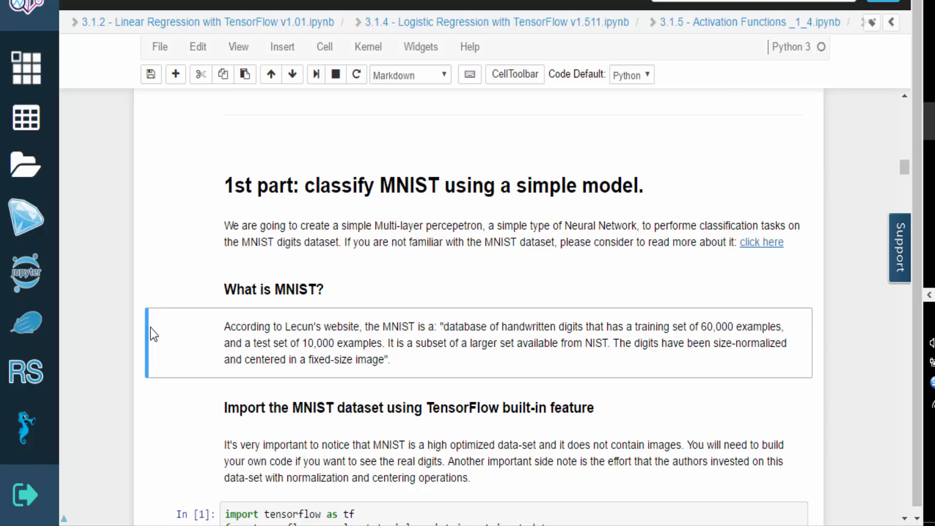
{"action": "scroll", "scroll_direction": "down", "scroll_amount": 3}
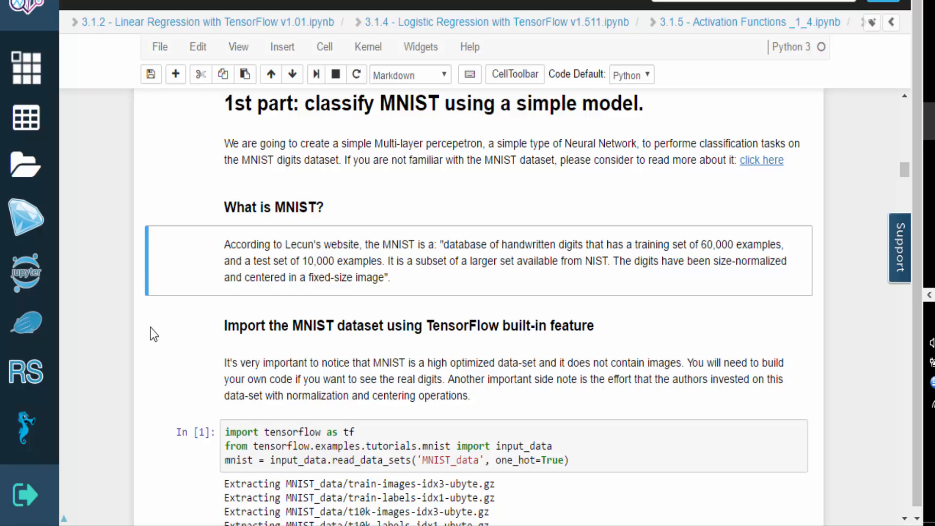
{"action": "mouse_move", "coordinate": [159, 374]}
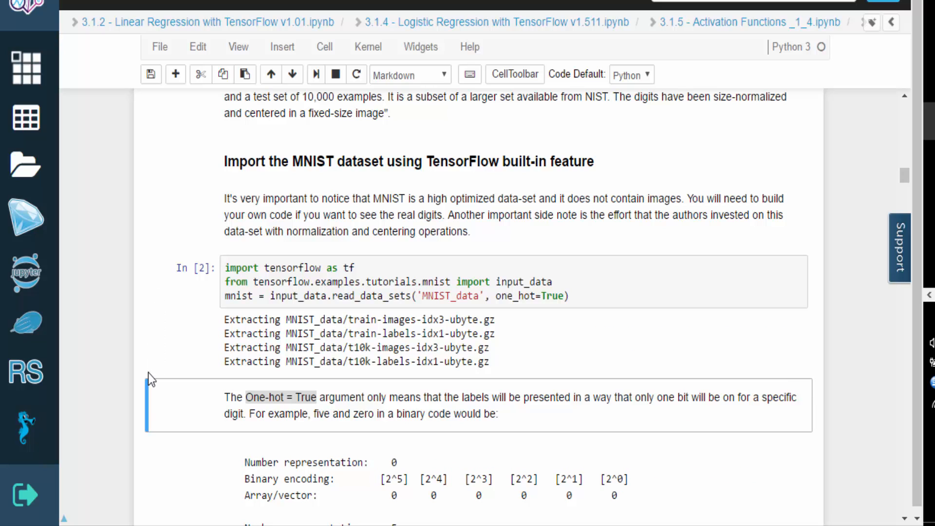
- Scroll past the binary and one-hot encoding tables to 'Understanding the imported data'
{"action": "scroll", "scroll_direction": "down", "scroll_amount": 3}
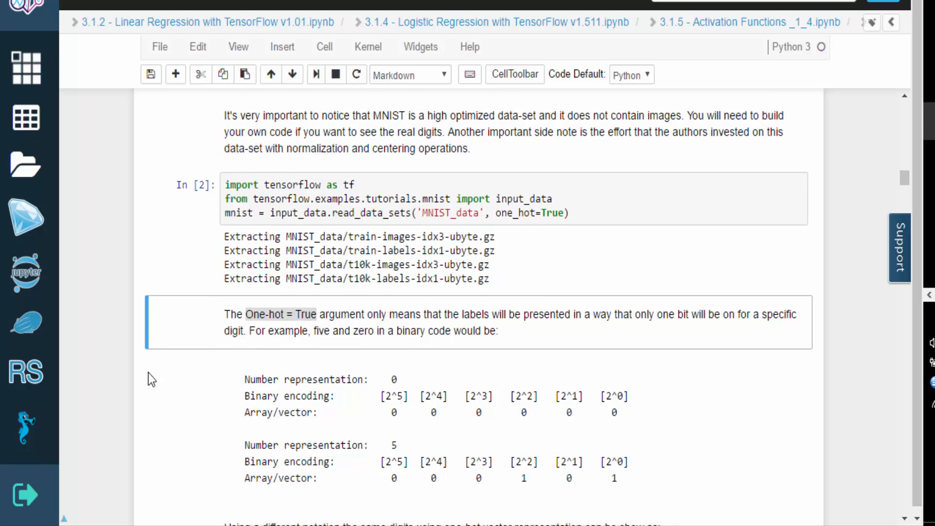
{"action": "scroll", "scroll_direction": "down", "scroll_amount": 3}
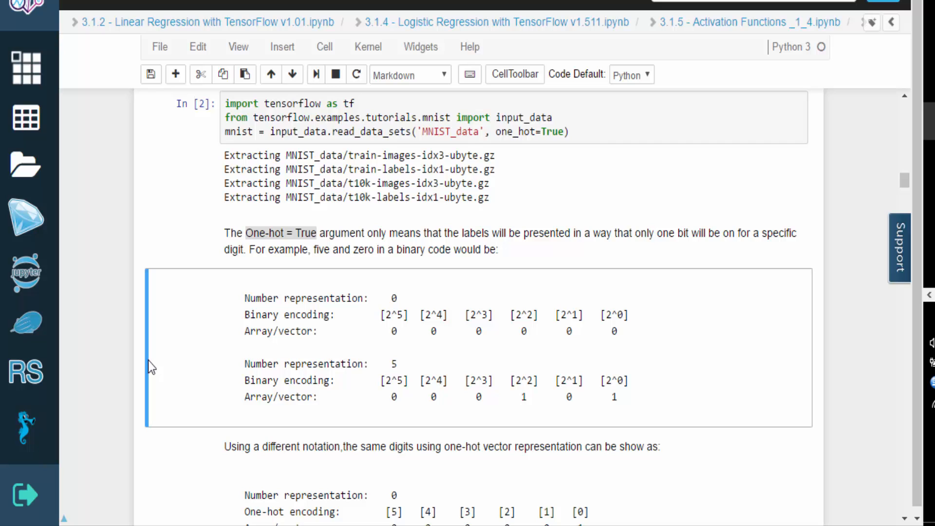
{"action": "scroll", "scroll_direction": "down", "scroll_amount": 3}
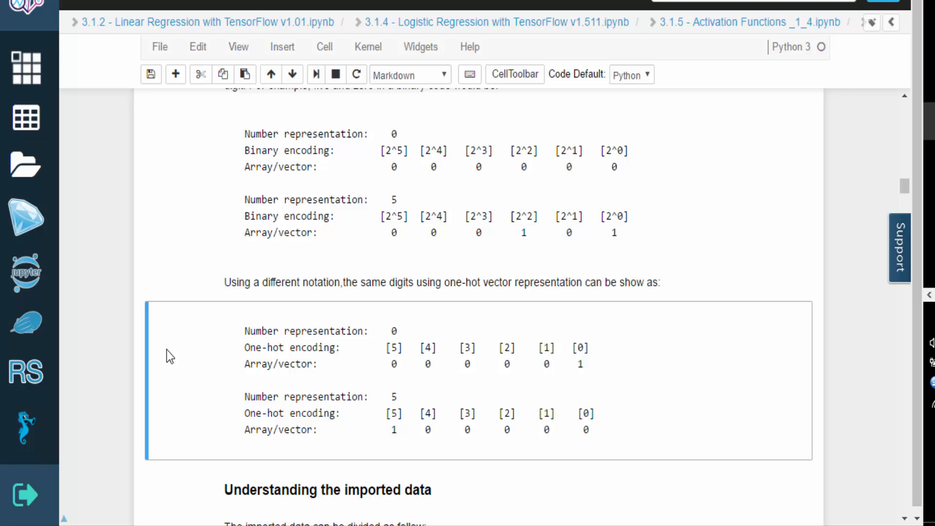
{"action": "scroll", "scroll_direction": "down", "scroll_amount": 3}
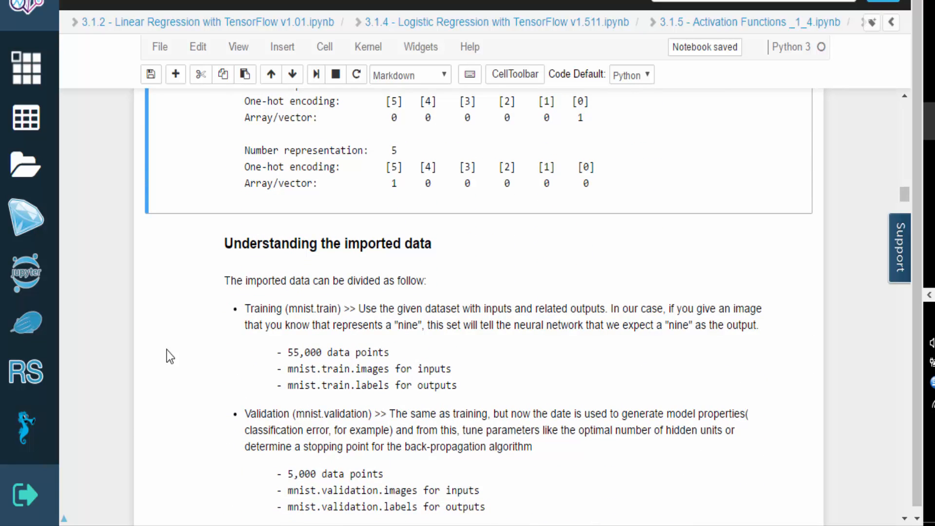
- Select the imported-data cell and read through the Training, Validation and Test (10,000 points) splits
{"action": "left_click", "coordinate": [183, 321]}
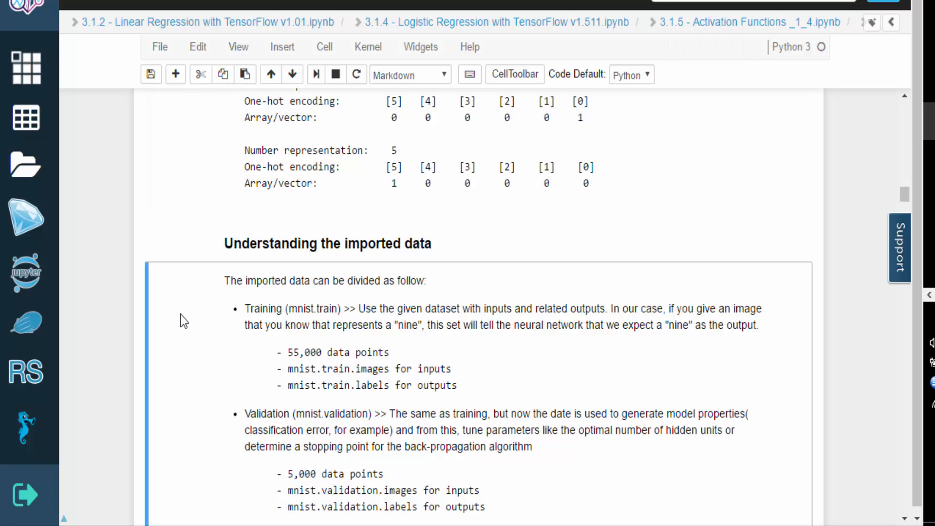
{"action": "scroll", "scroll_direction": "down", "scroll_amount": 3}
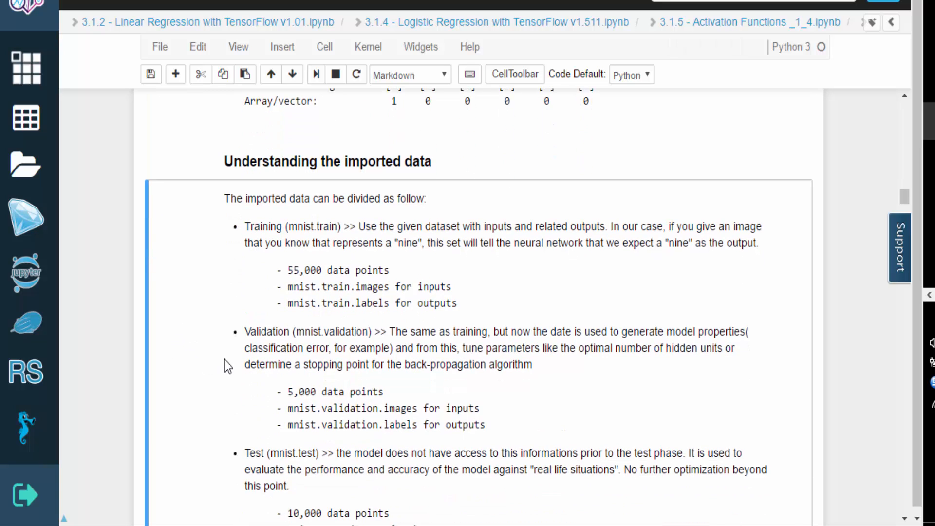
{"action": "mouse_move", "coordinate": [271, 274]}
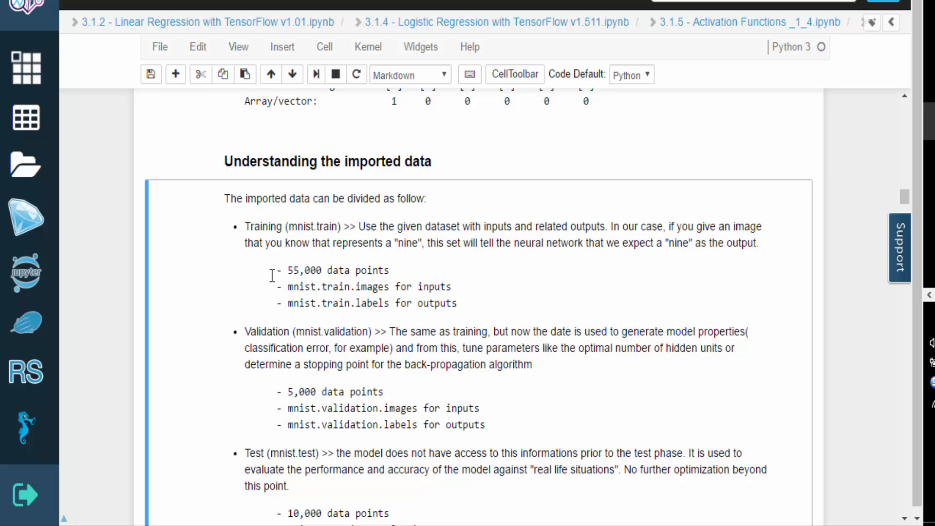
{"action": "mouse_move", "coordinate": [253, 271]}
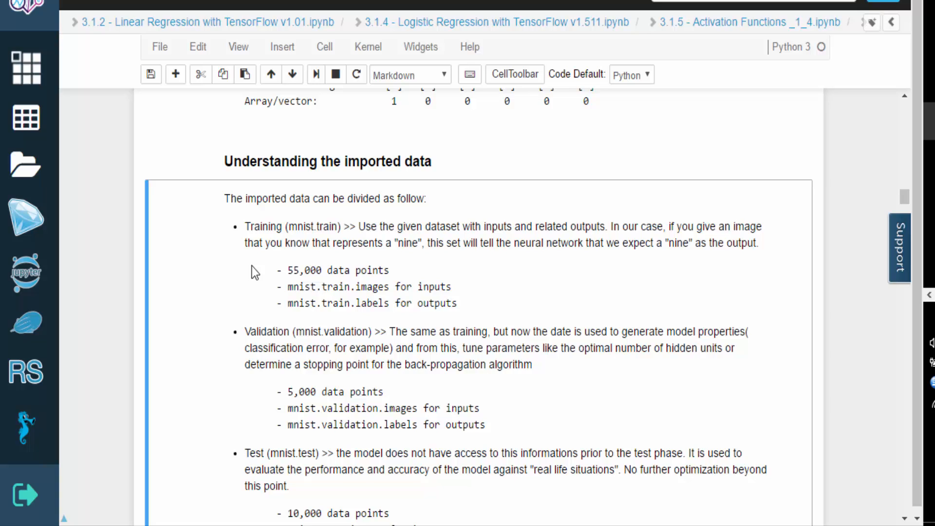
{"action": "mouse_move", "coordinate": [273, 273]}
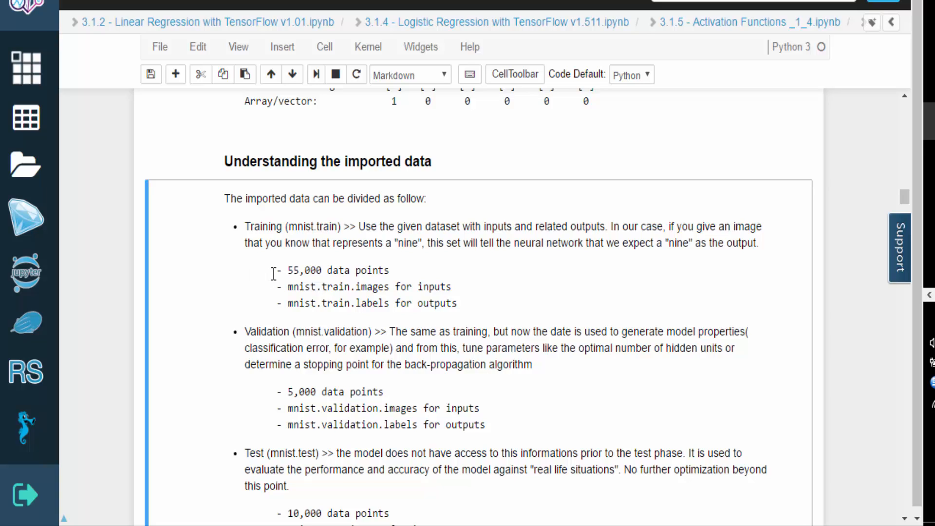
{"action": "mouse_move", "coordinate": [282, 286]}
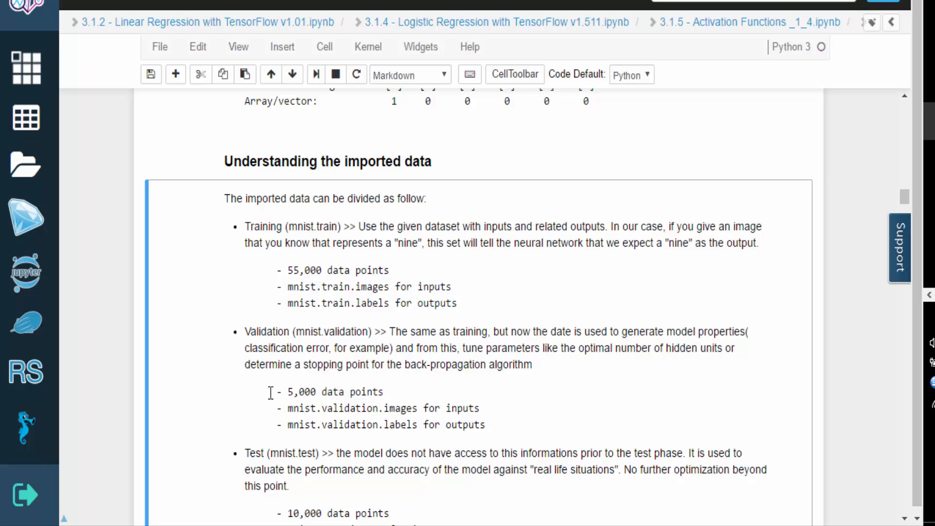
{"action": "mouse_move", "coordinate": [270, 402]}
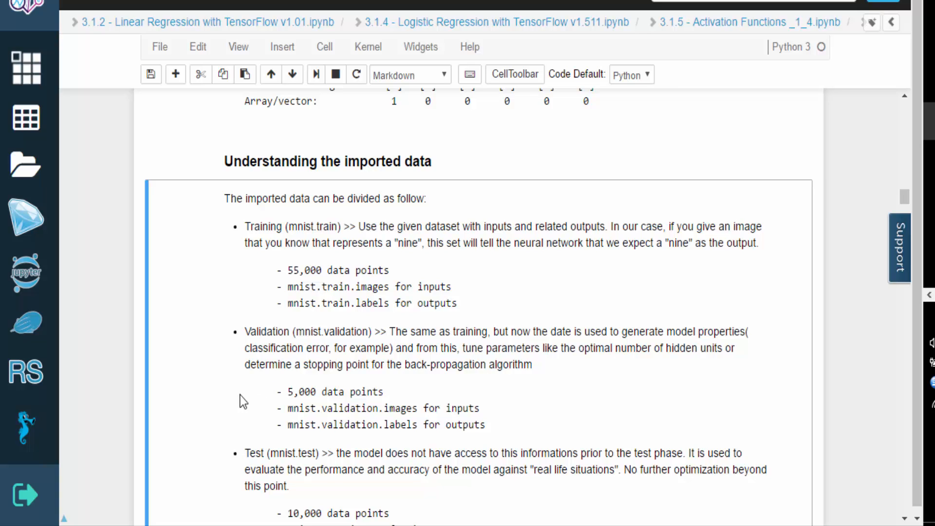
{"action": "scroll", "scroll_direction": "down", "scroll_amount": 3}
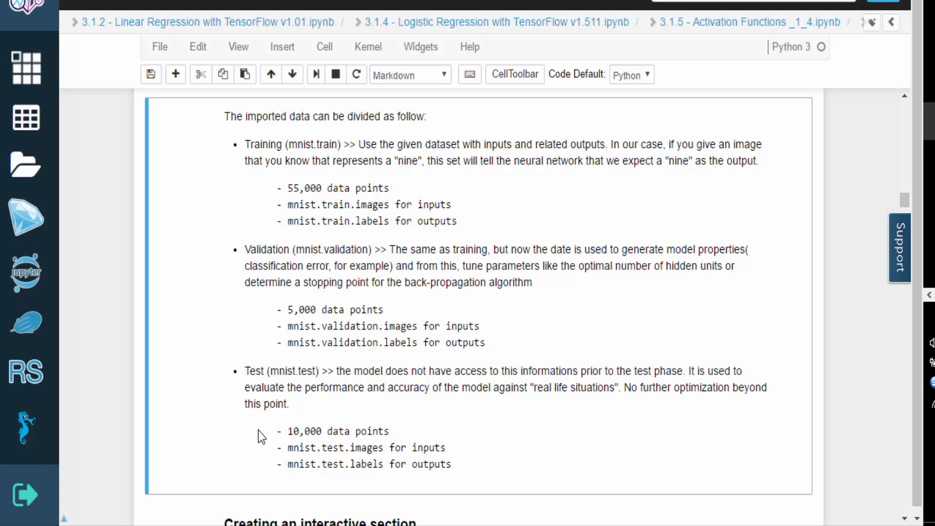
{"action": "mouse_move", "coordinate": [262, 471]}
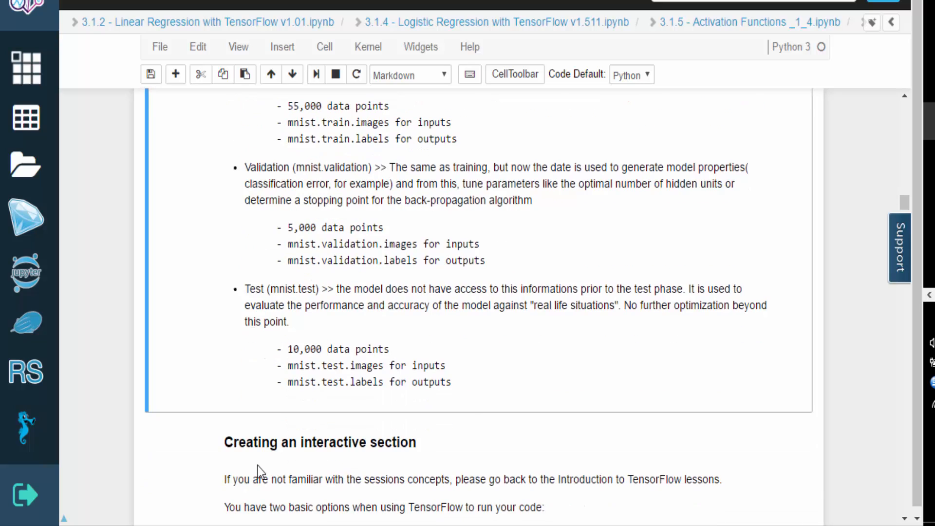
{"action": "scroll", "scroll_direction": "down", "scroll_amount": 3}
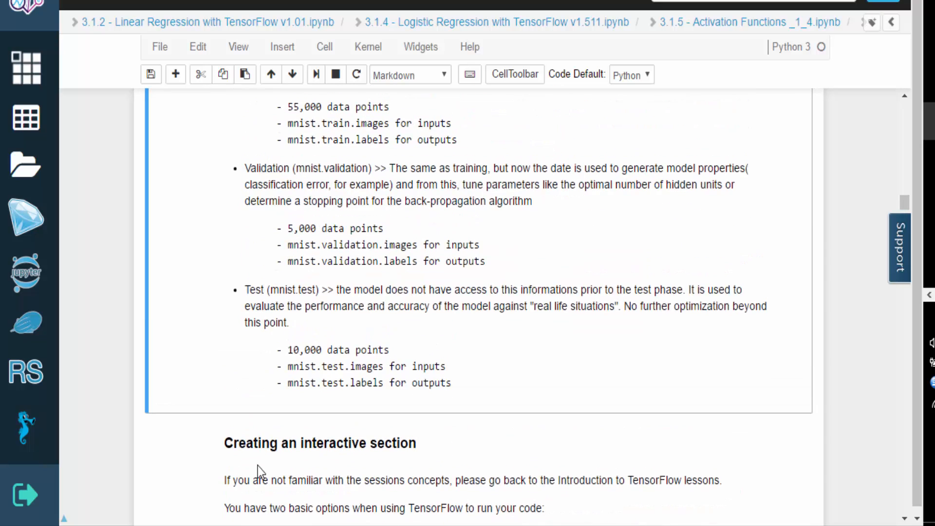
{"action": "scroll", "scroll_direction": "up", "scroll_amount": 3}
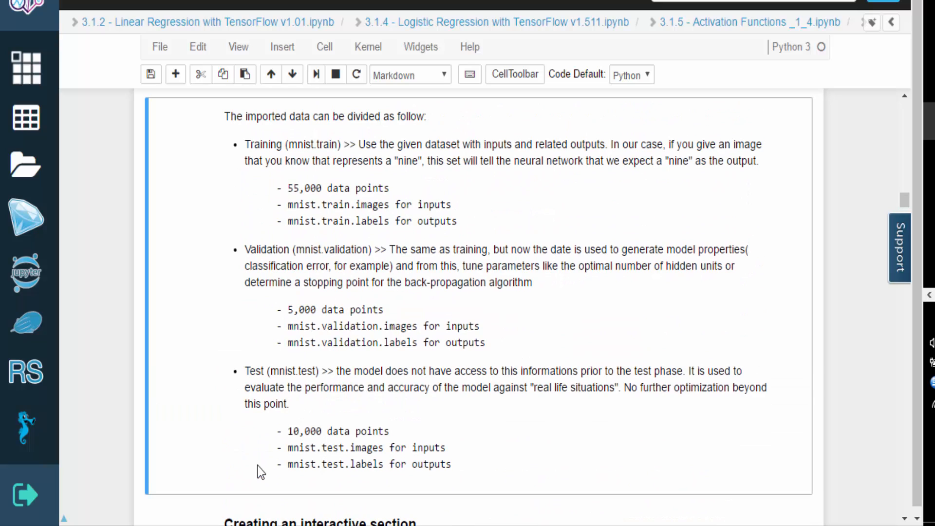